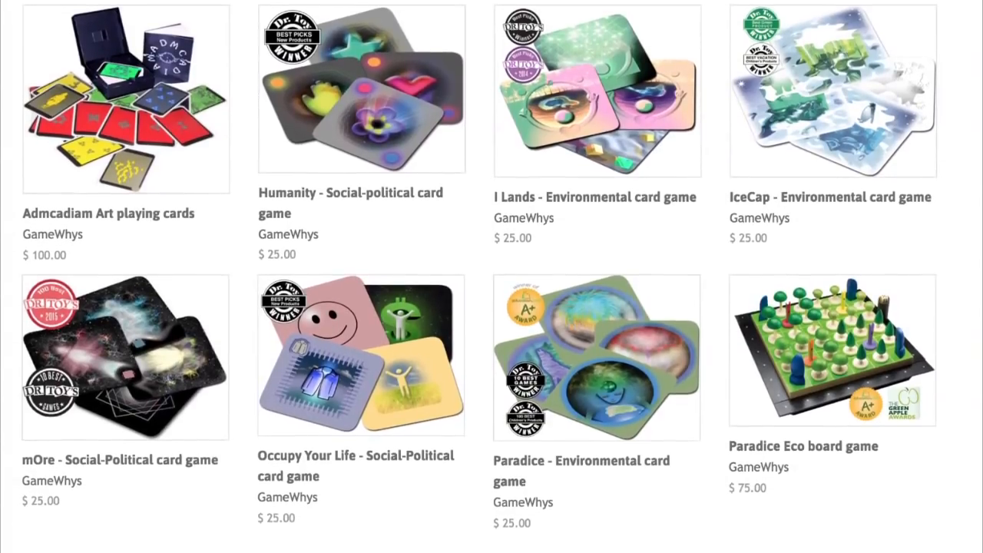
scroll(down, 3)
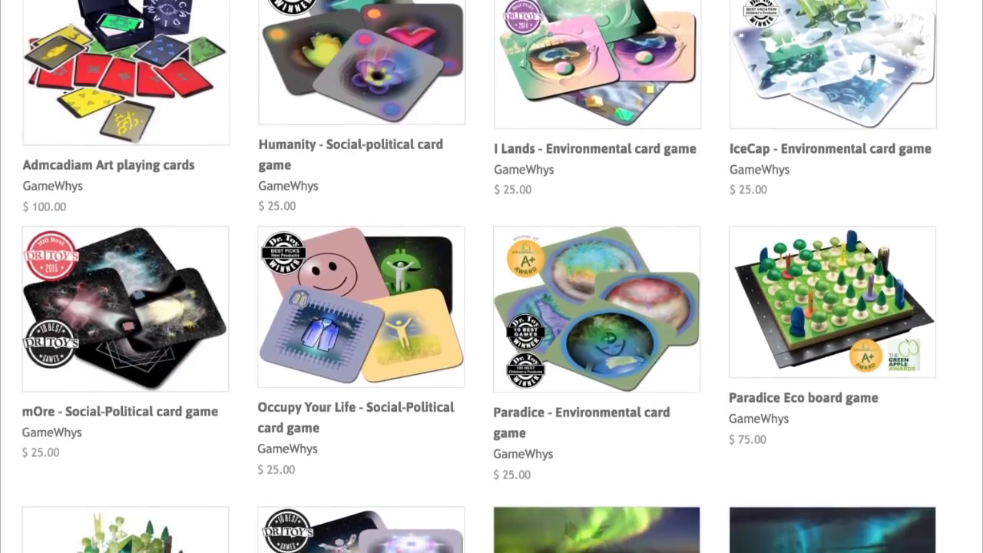
scroll(down, 3)
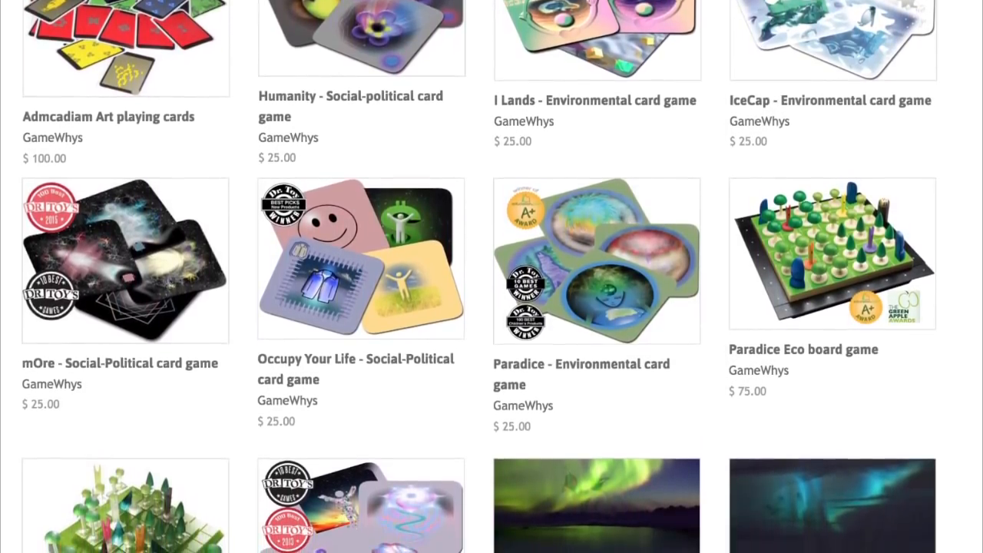
scroll(down, 3)
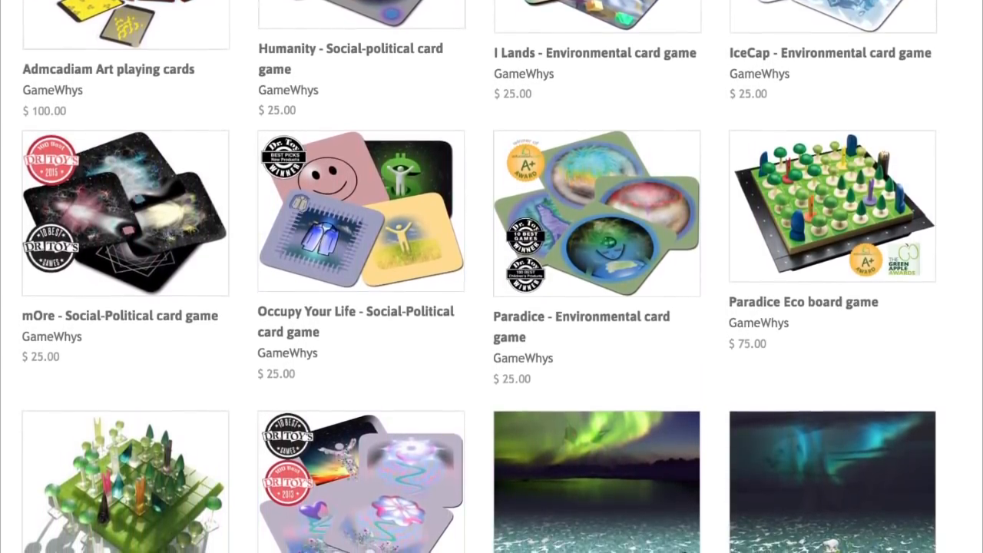
scroll(down, 3)
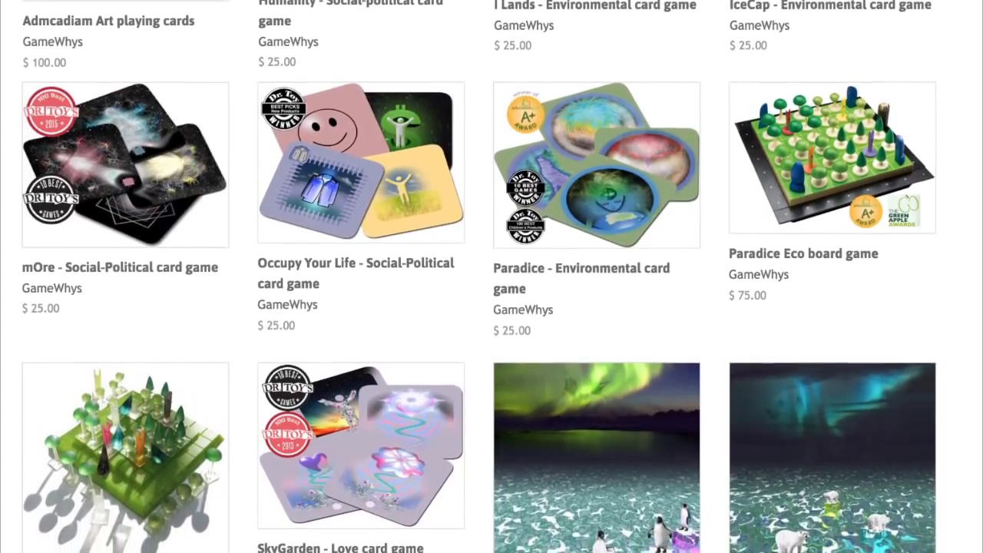
scroll(down, 3)
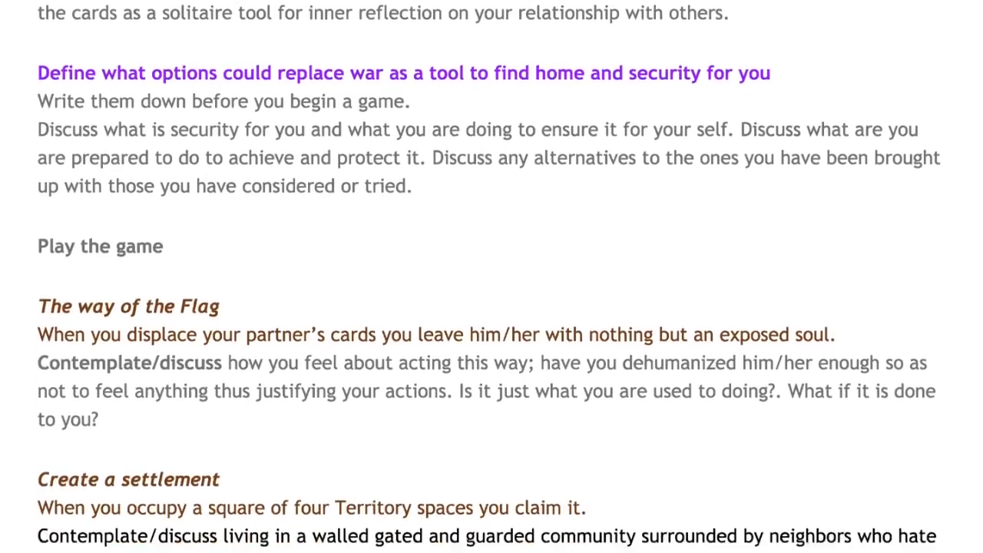
scroll(down, 3)
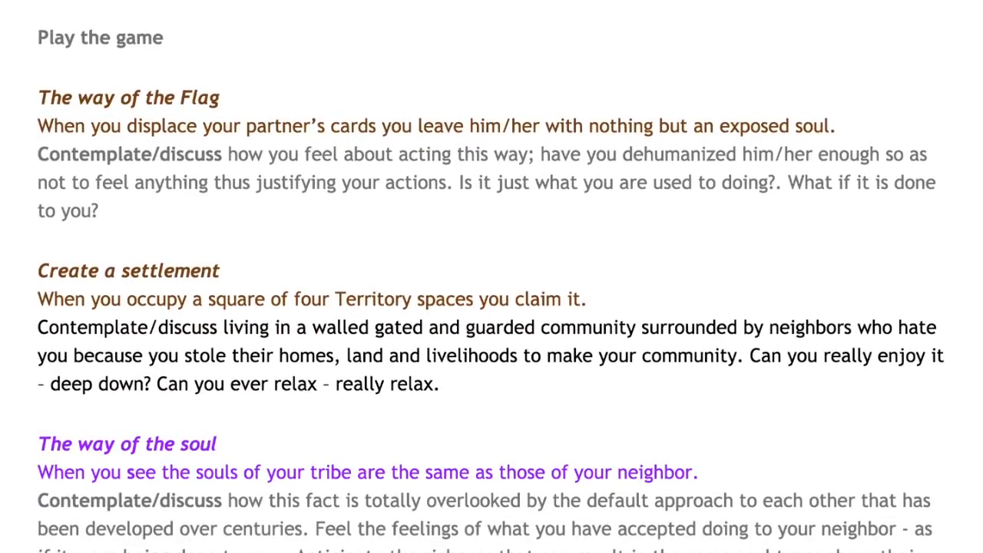